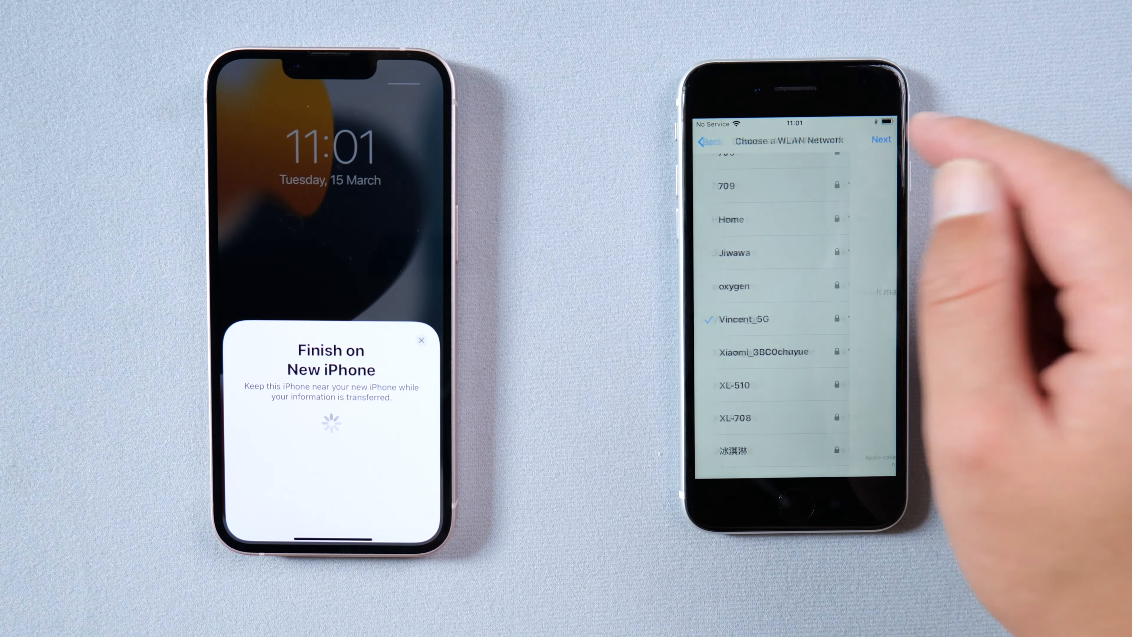
Step: Join the chosen Wi‑Fi network, skip Touch ID, and choose Transfer from iPhone
left_click(882, 139)
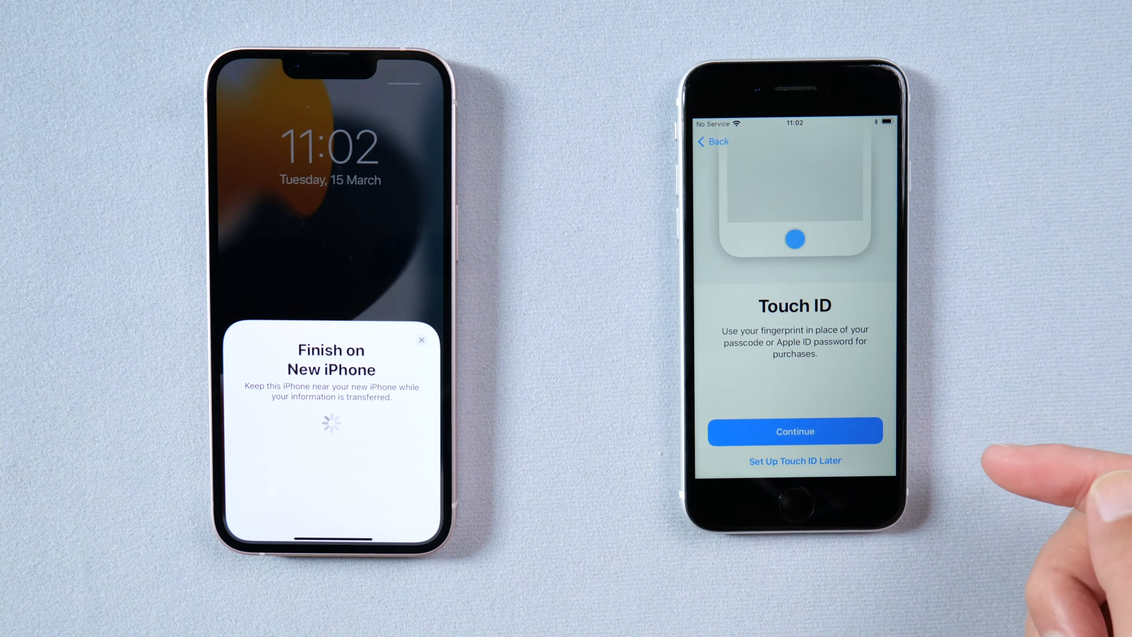
left_click(794, 501)
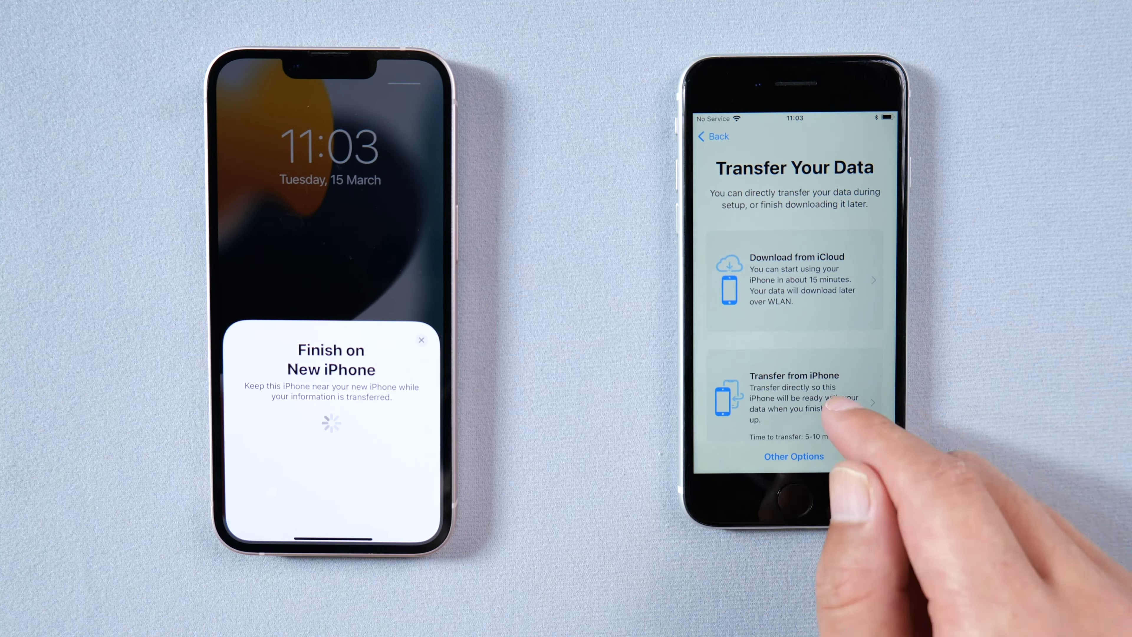
left_click(794, 397)
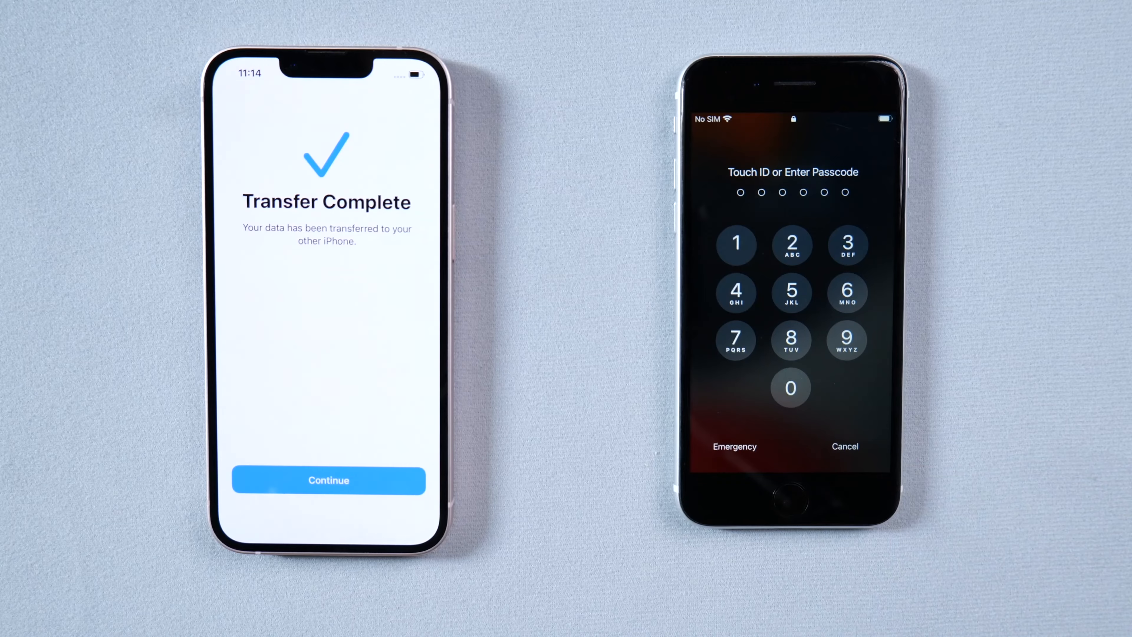
Step: Unlock with the passcode, continue past Restore Completed, and agree to the iOS Terms
left_click(791, 245)
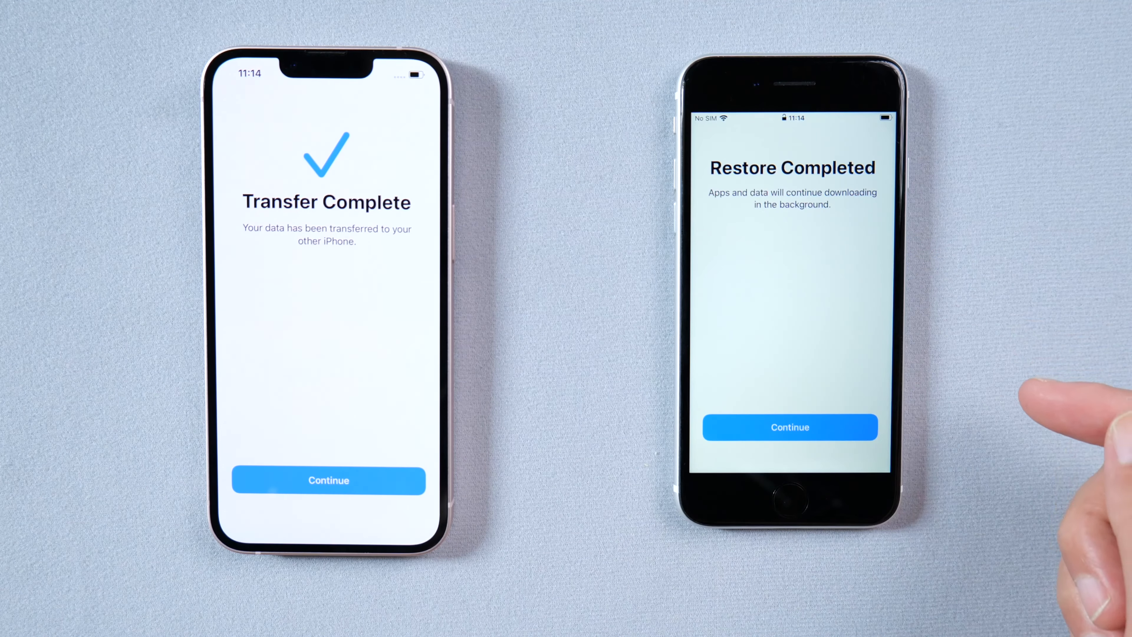
left_click(791, 427)
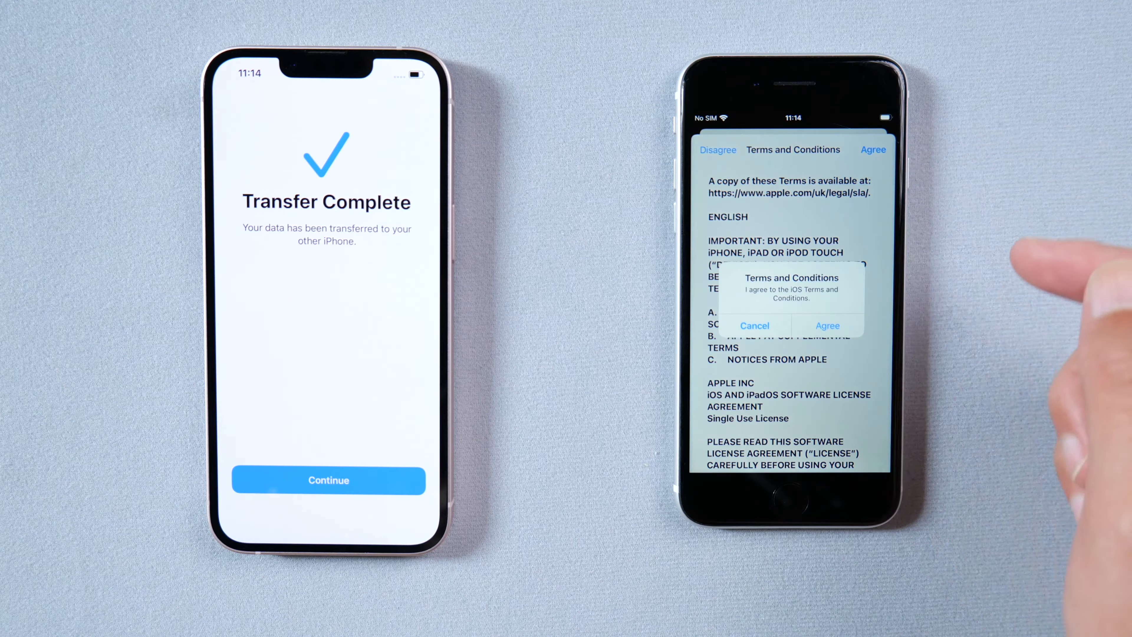
left_click(828, 325)
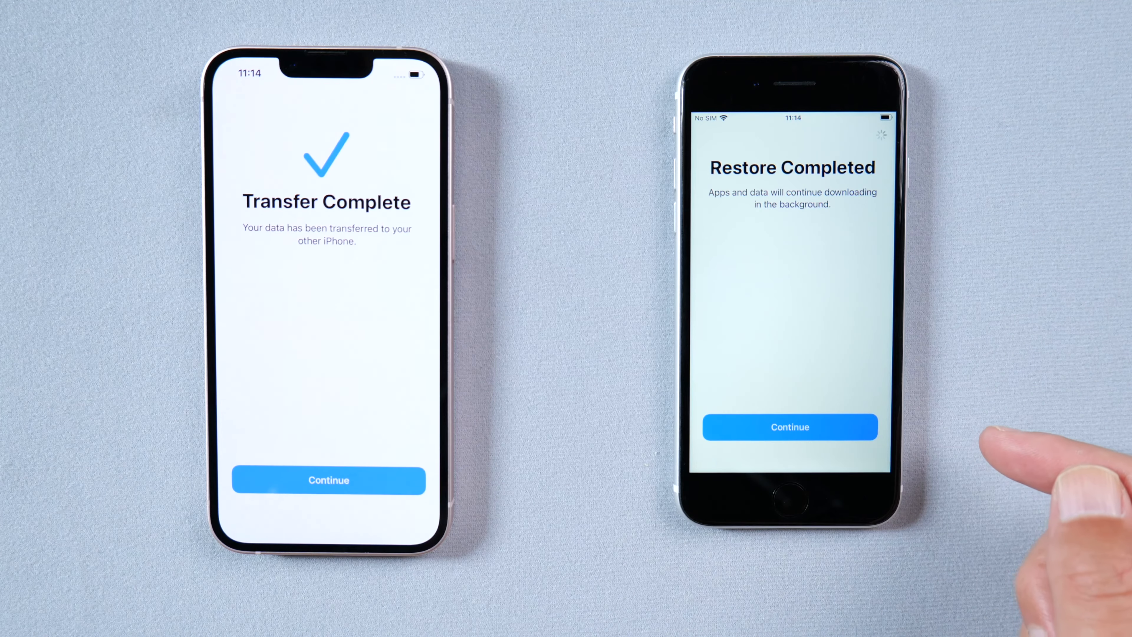
Step: Continue setup, choose Set Up Later in Wallet for Apple Pay, and acknowledge the App Store notice
left_click(789, 427)
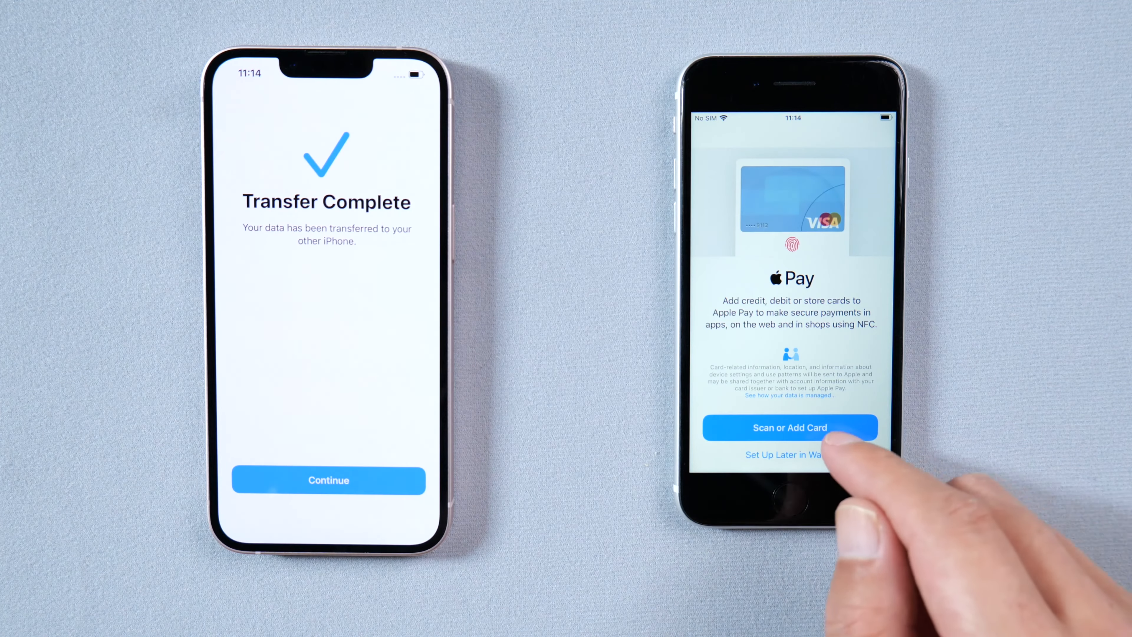
left_click(789, 454)
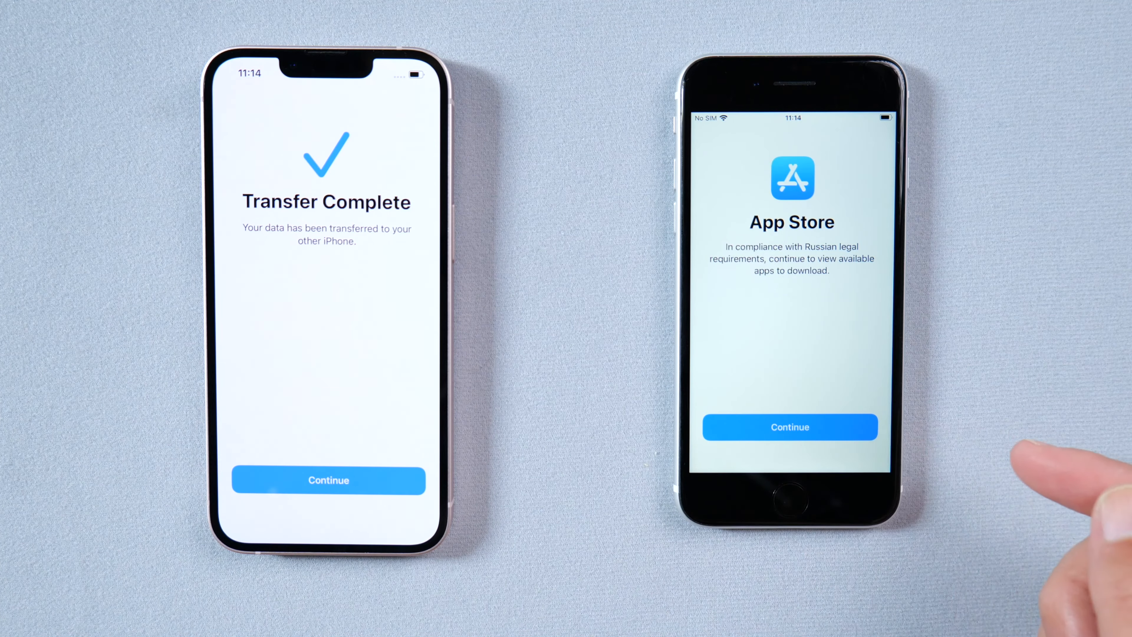
left_click(790, 427)
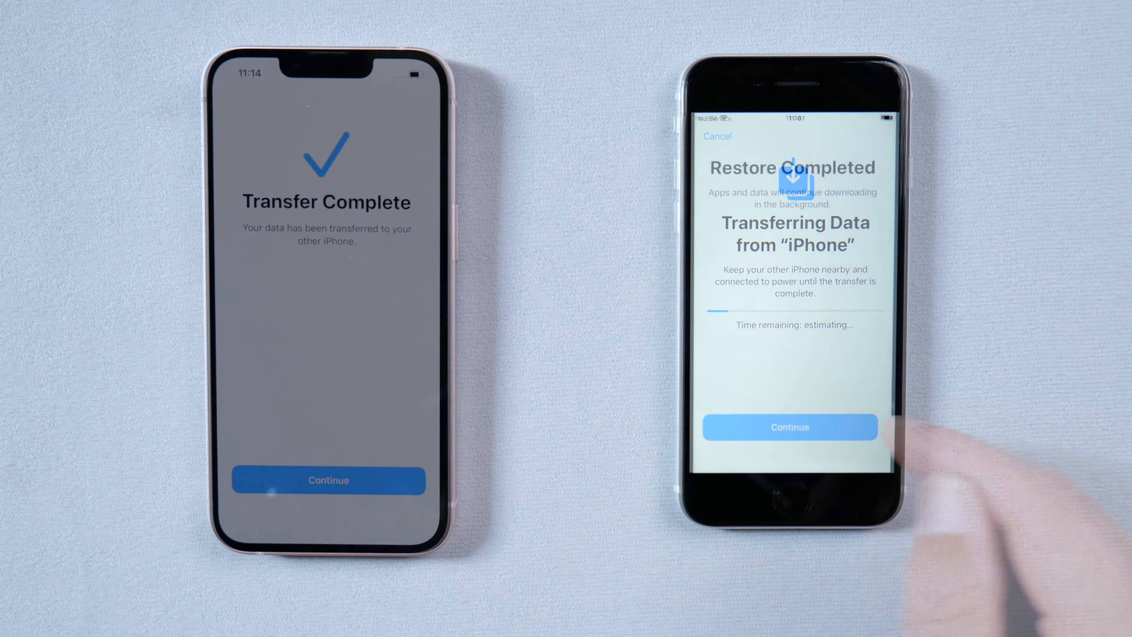
Step: Continue from the Restore Completed screen once the transfer finishes
left_click(790, 427)
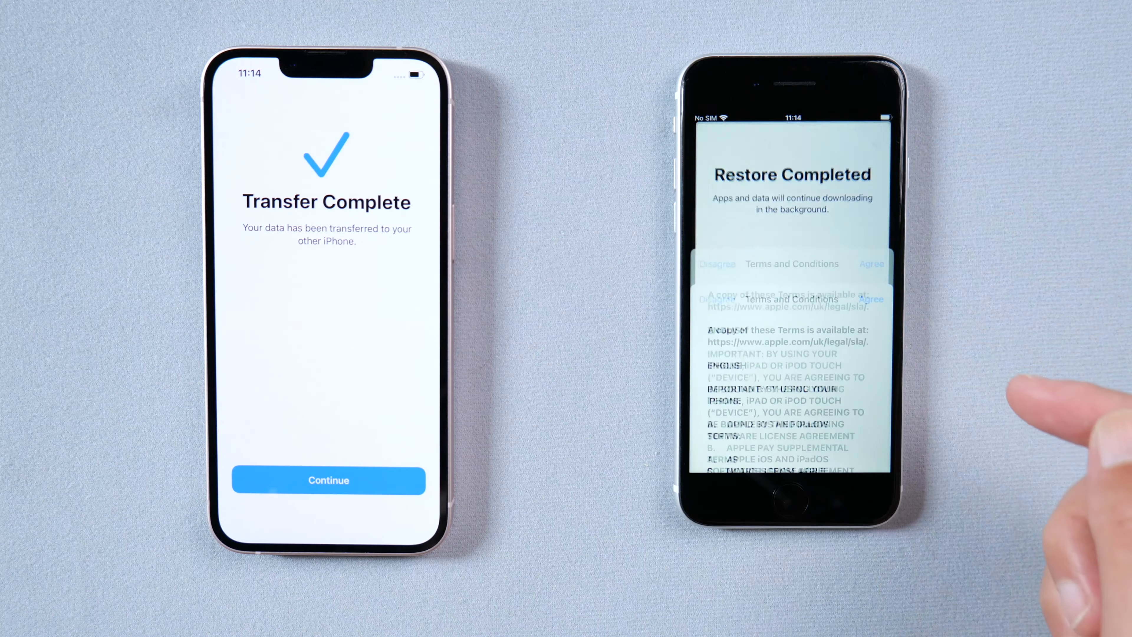